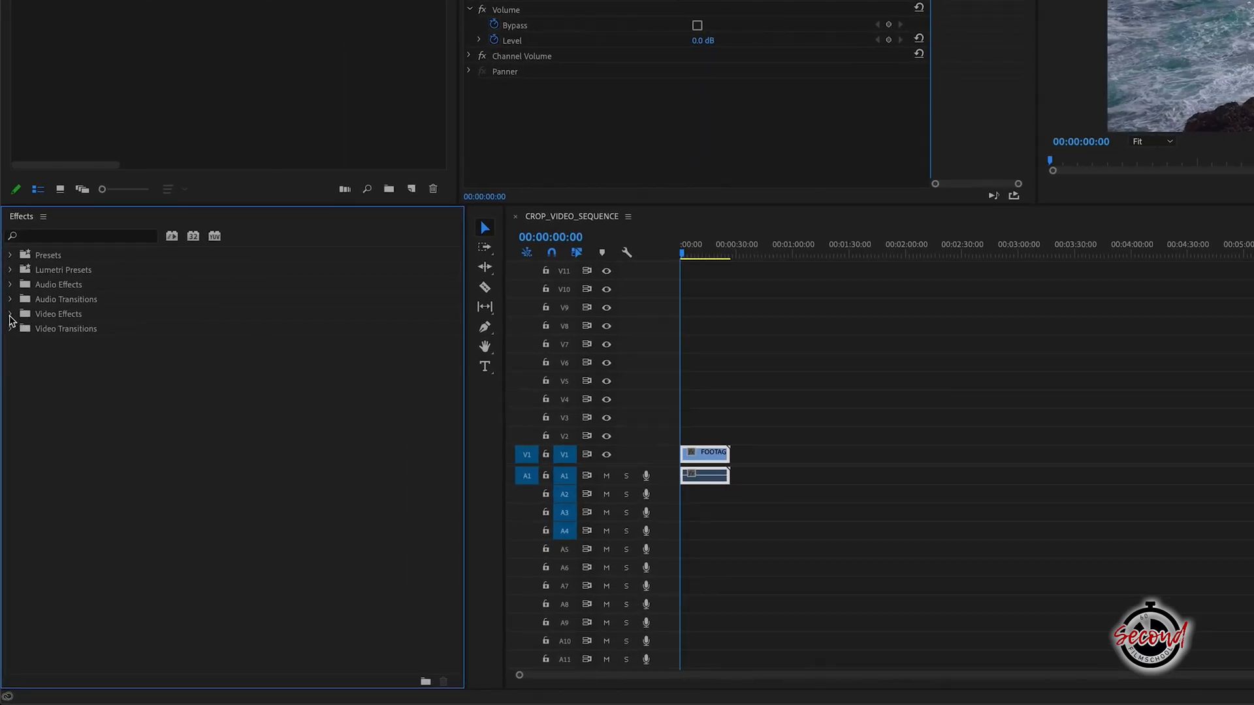
Apply the Crop effect to the ocean footage, trimming left 14%, top 4%, right 18%
left_click(10, 314)
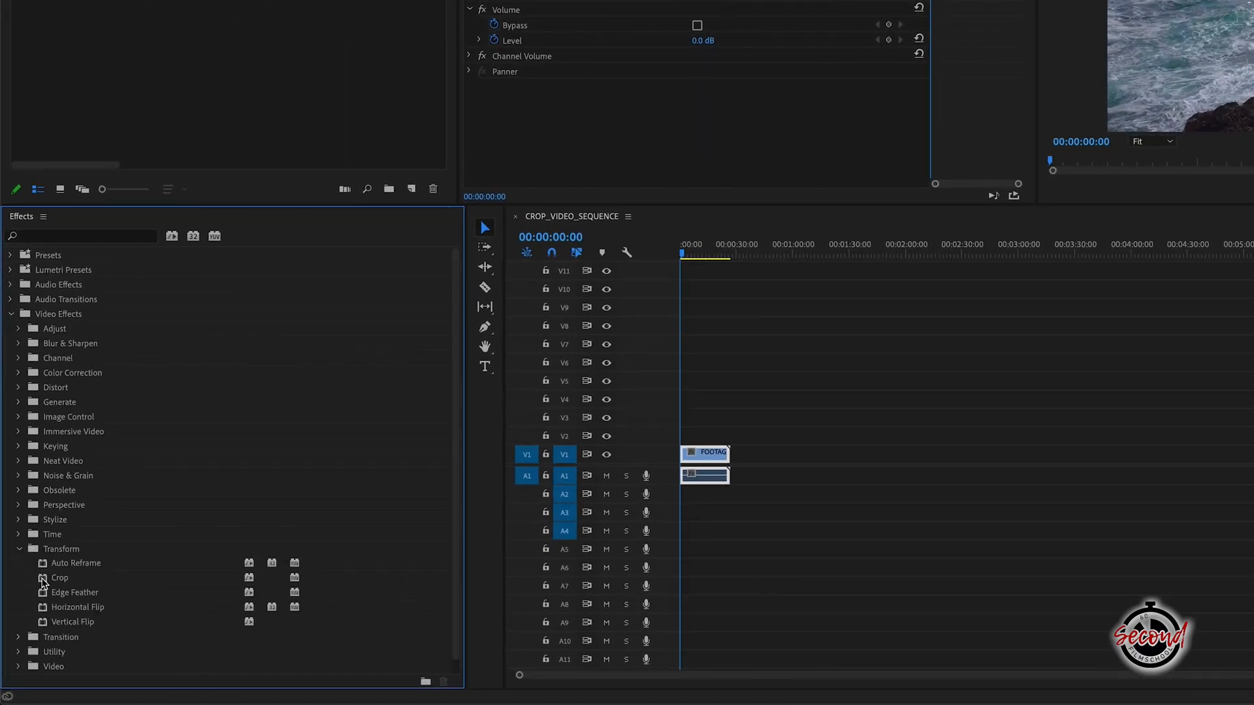
left_click(60, 577)
type("crop")
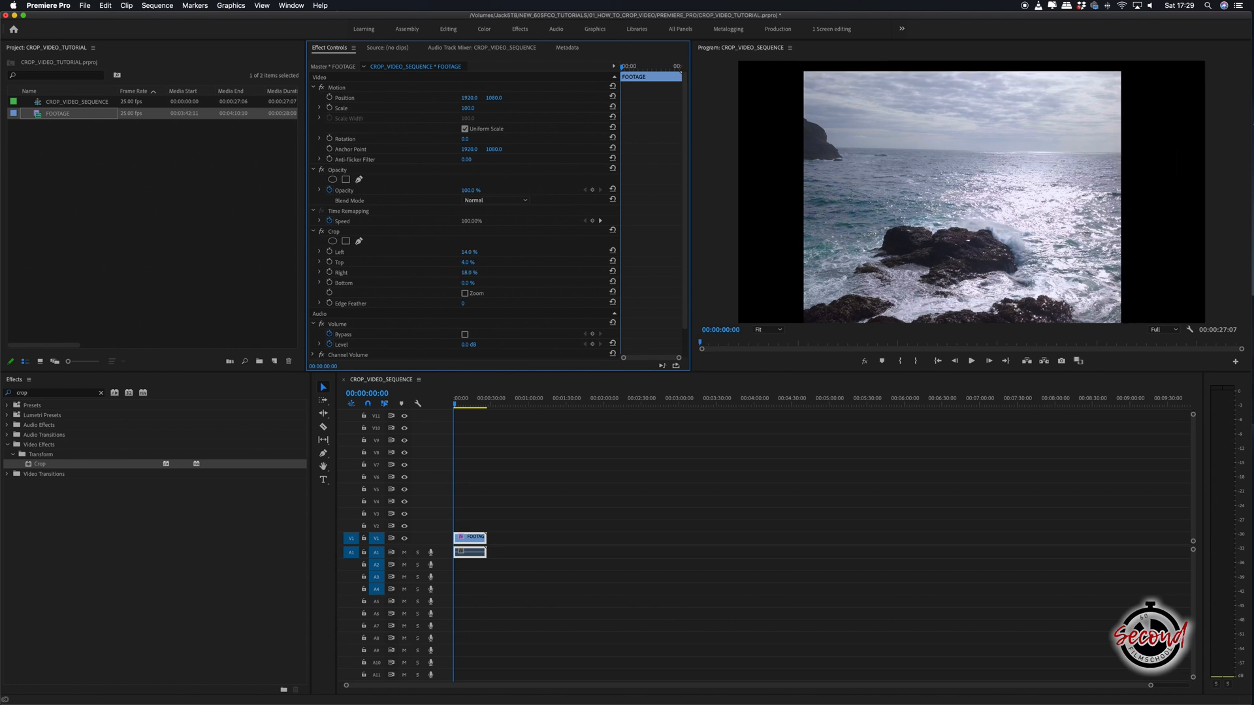
Remove the Crop effect so the footage is reframed at scale 111, position 1486, 927
left_click(469, 282)
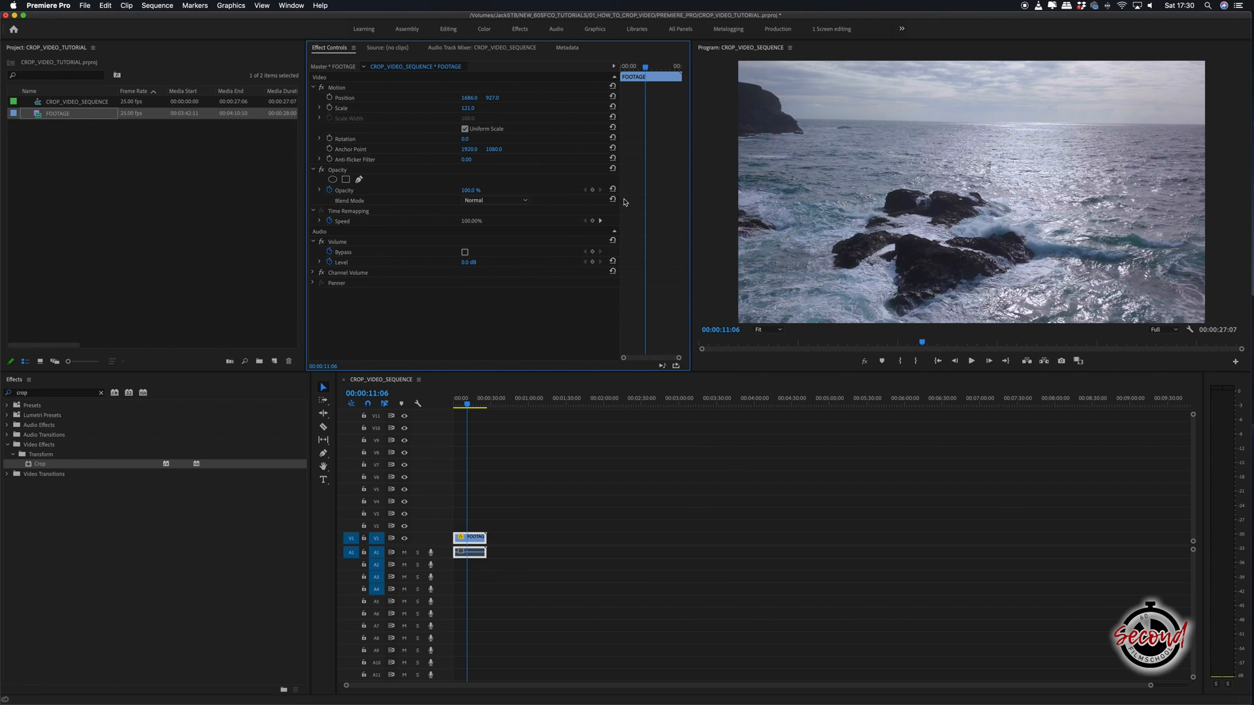
Create 'Portrait Sequence' at 1080x1920 with the FOOTAGE clip, keeping existing sequence settings
left_click(84, 6)
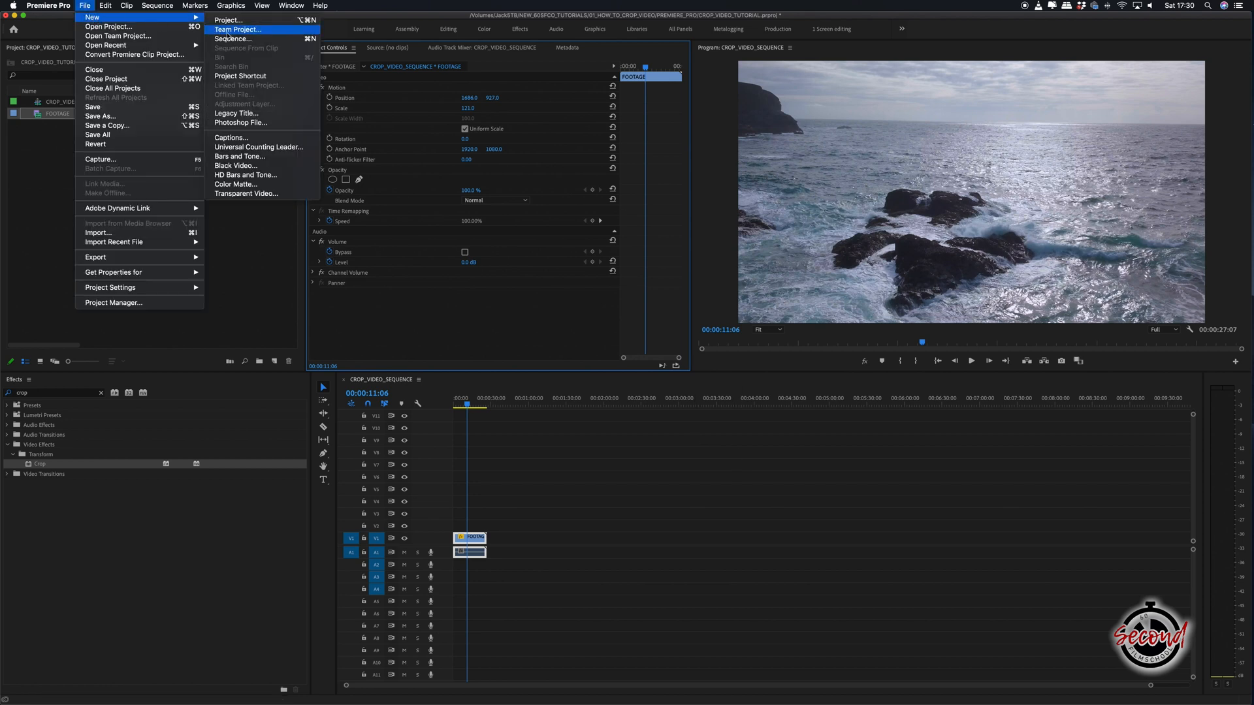
left_click(233, 38)
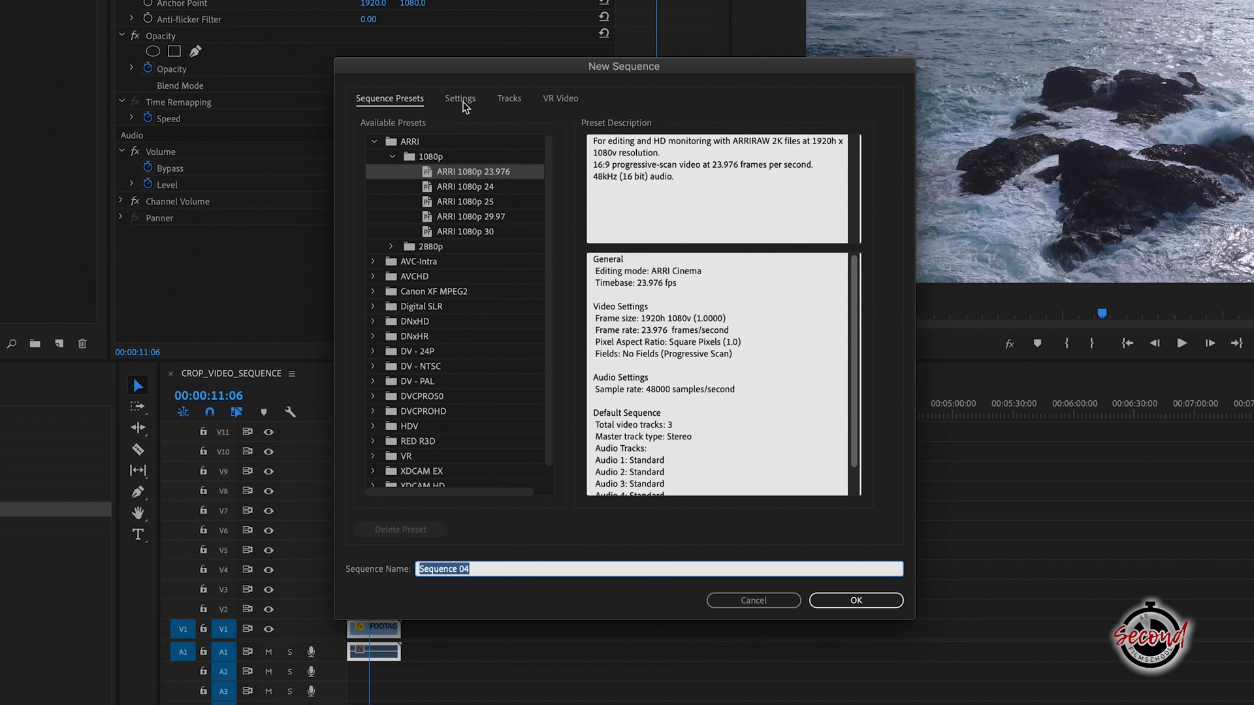
left_click(460, 99)
type("19")
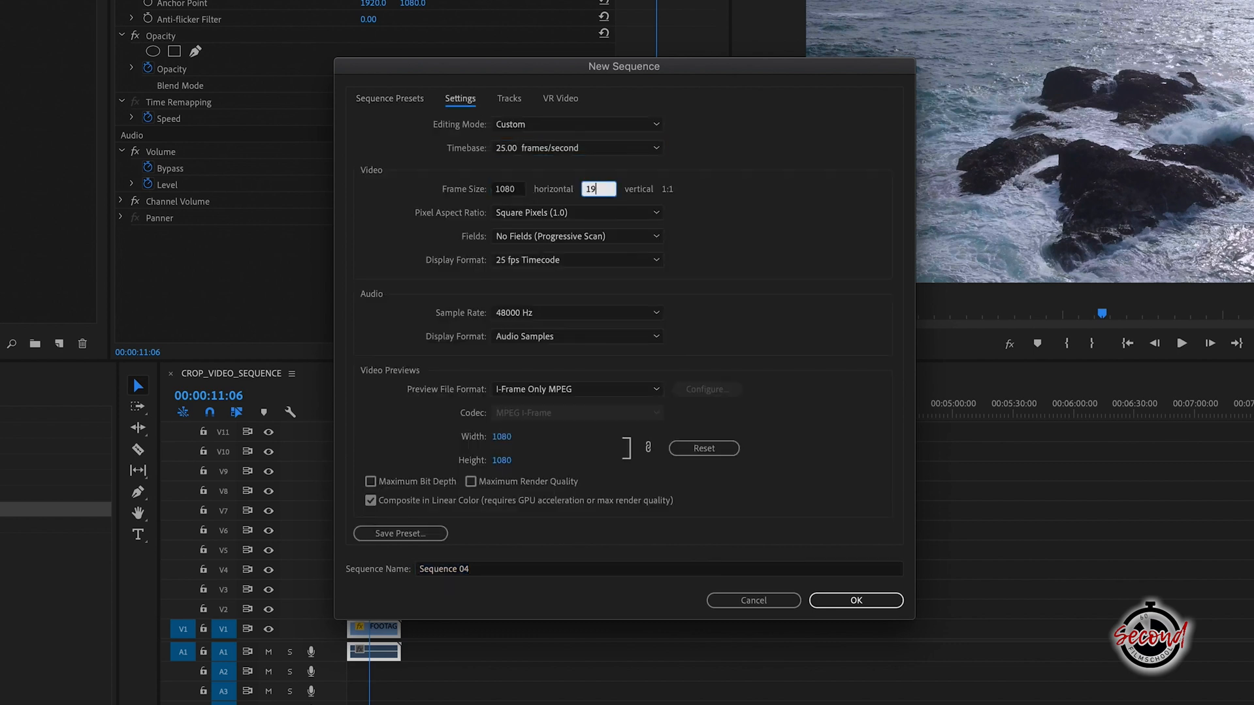
left_click(855, 600)
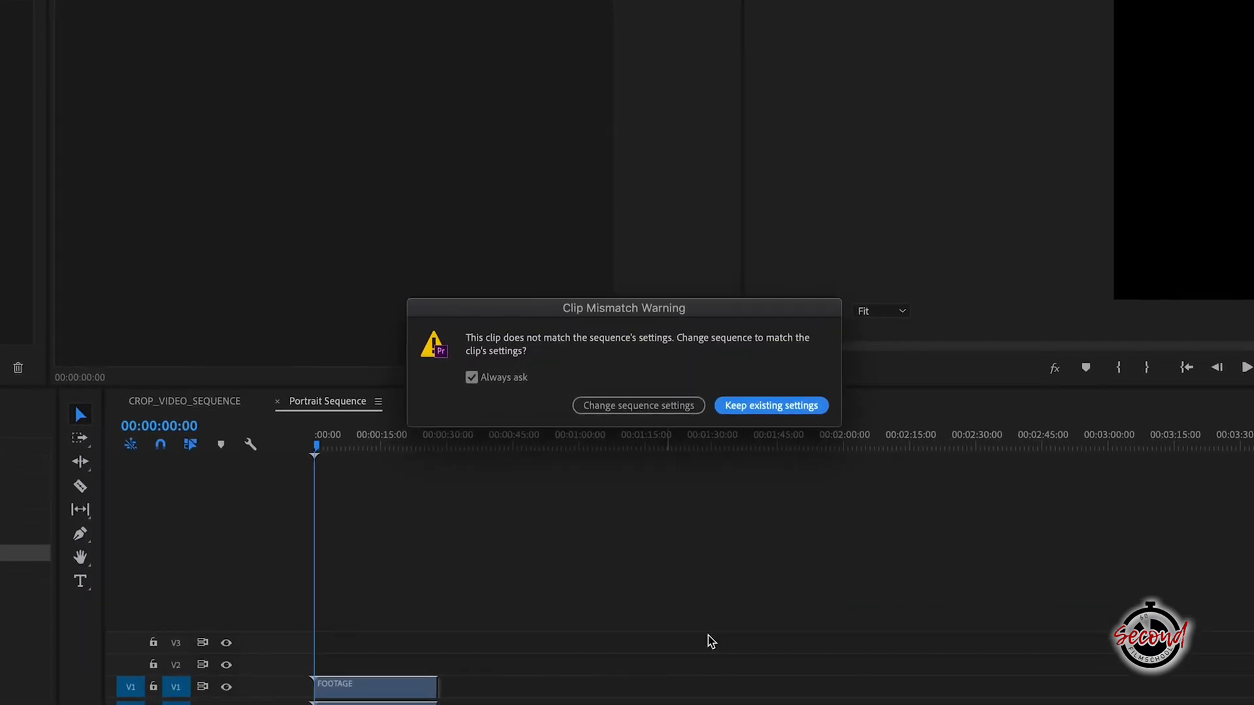
left_click(770, 406)
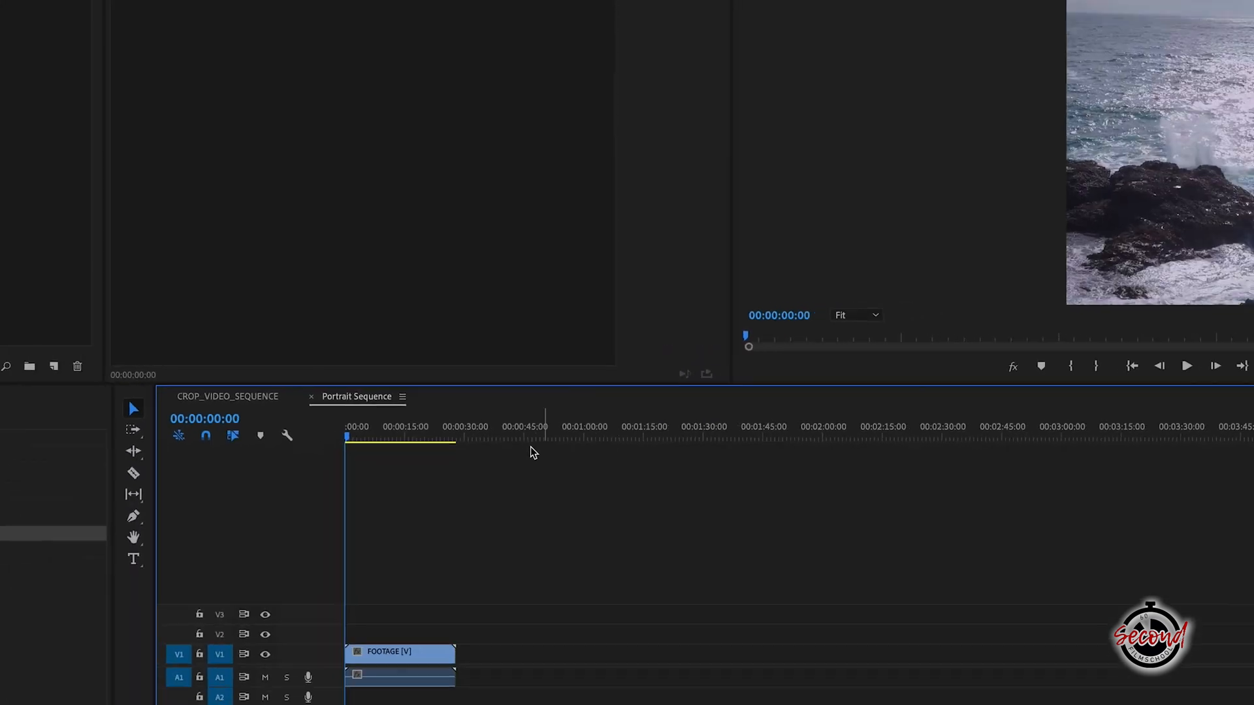